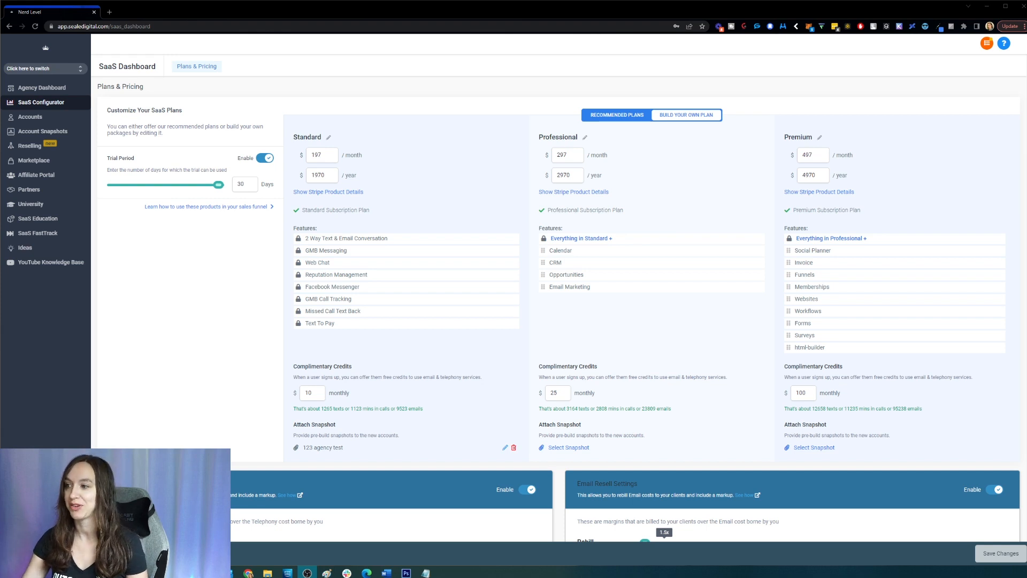
{"action": "mouse_move", "coordinate": [166, 97]}
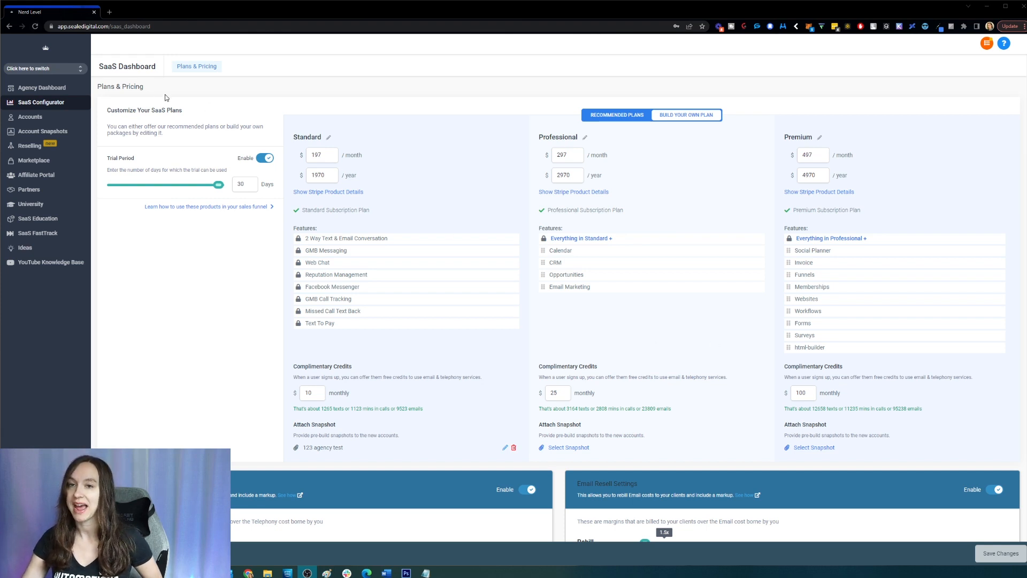
{"action": "mouse_move", "coordinate": [126, 85]}
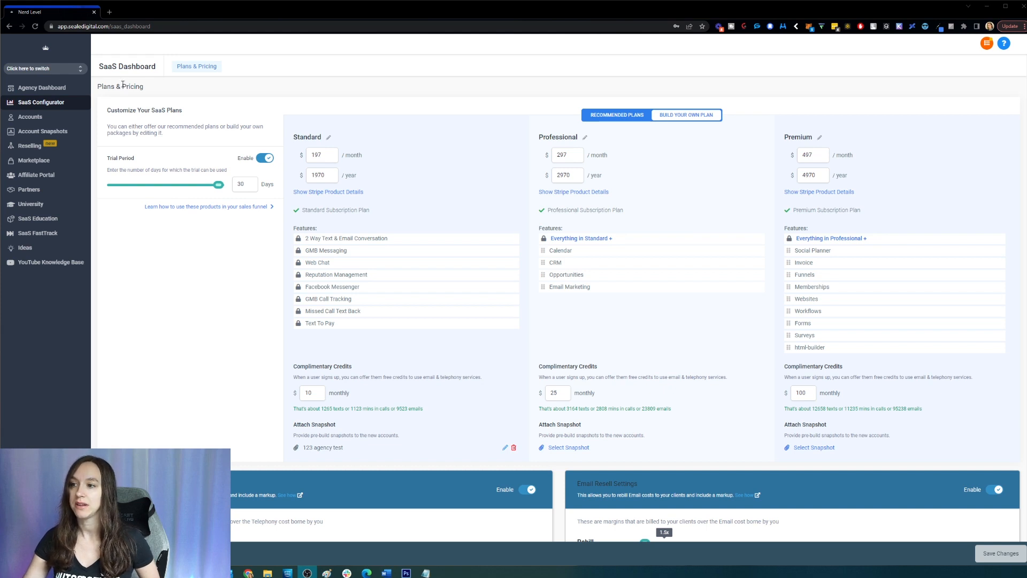
Step: Reload the Plans & Pricing page and begin rearranging features like Social Planner in Premium
{"action": "left_click", "coordinate": [28, 69]}
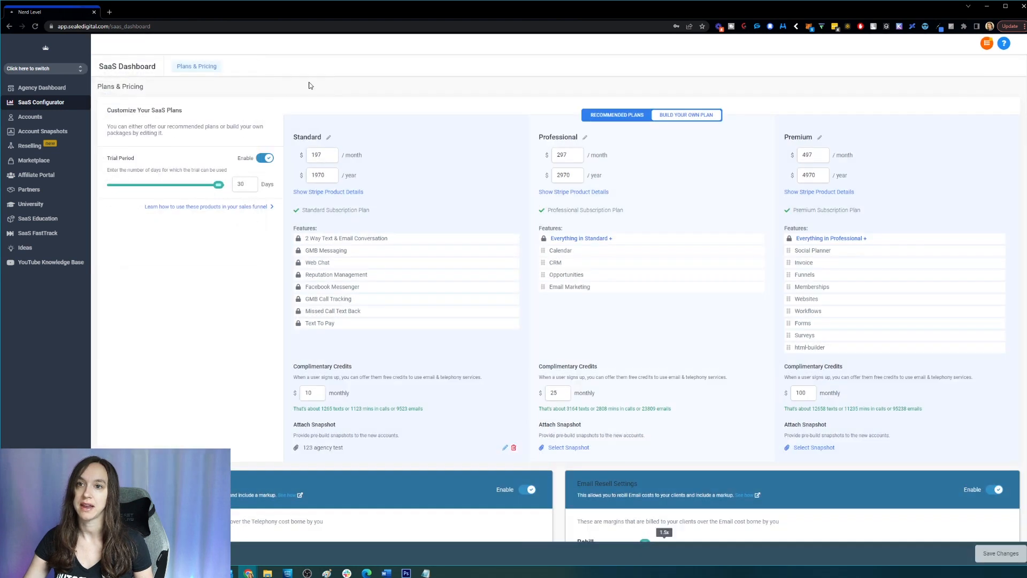
{"action": "left_click", "coordinate": [35, 26]}
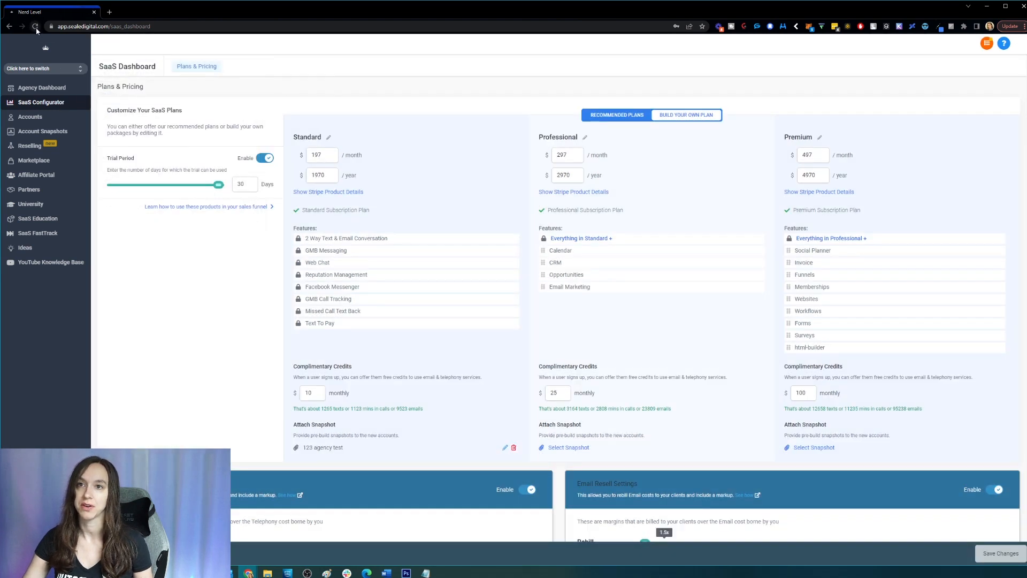
{"action": "left_click", "coordinate": [265, 158]}
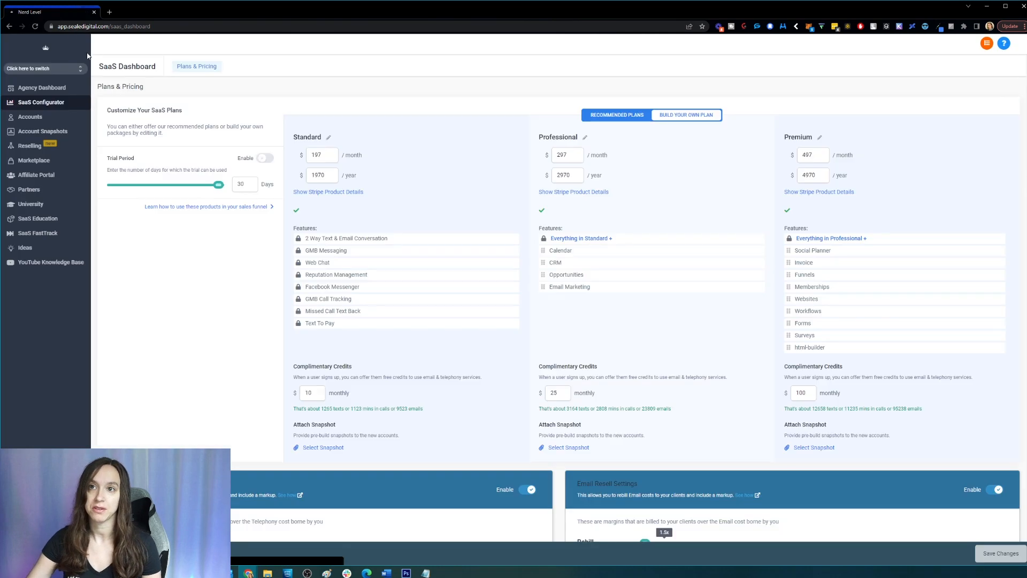
{"action": "left_click", "coordinate": [264, 158]}
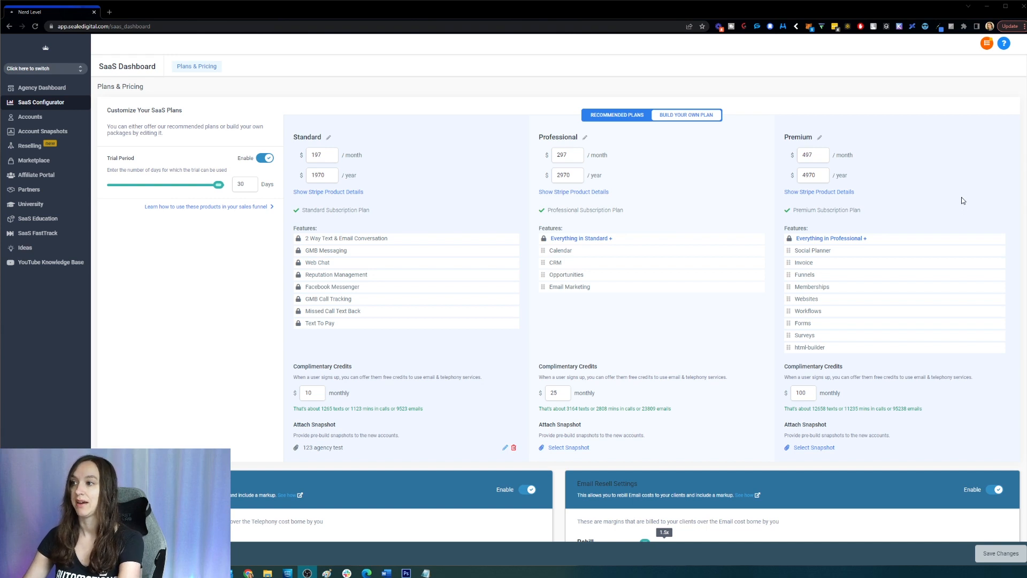
{"action": "mouse_move", "coordinate": [956, 181]}
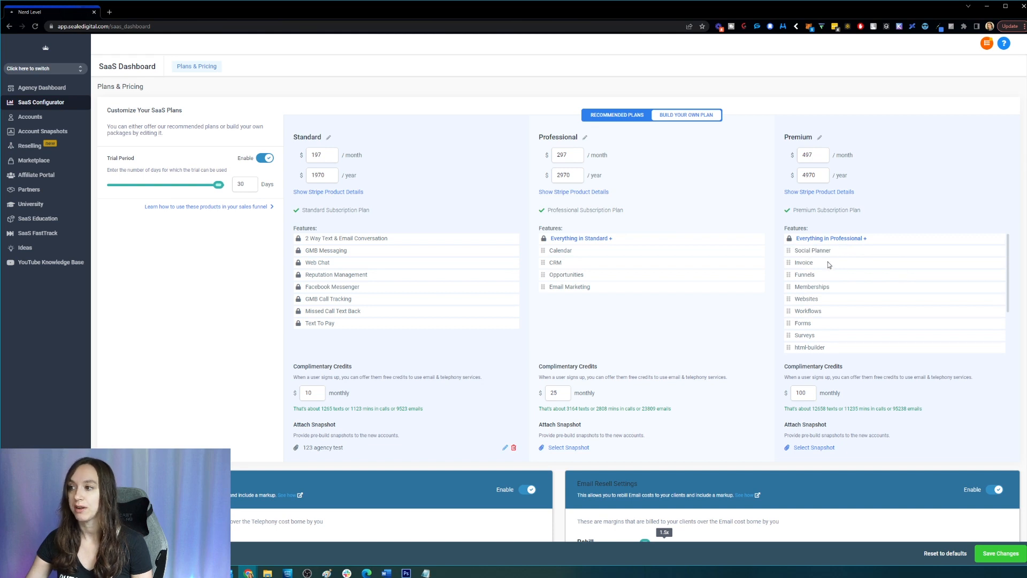
{"action": "mouse_move", "coordinate": [827, 264]}
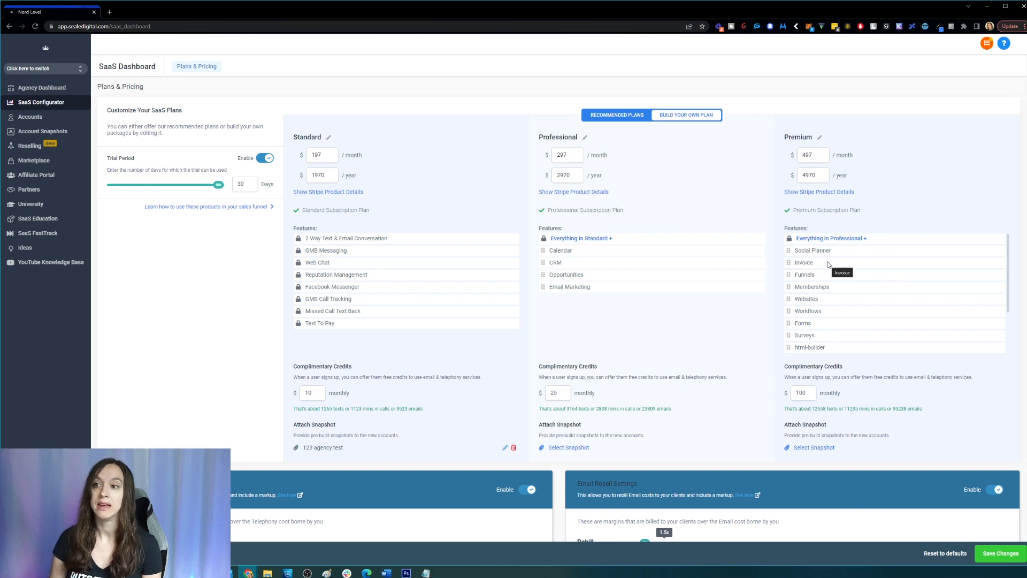